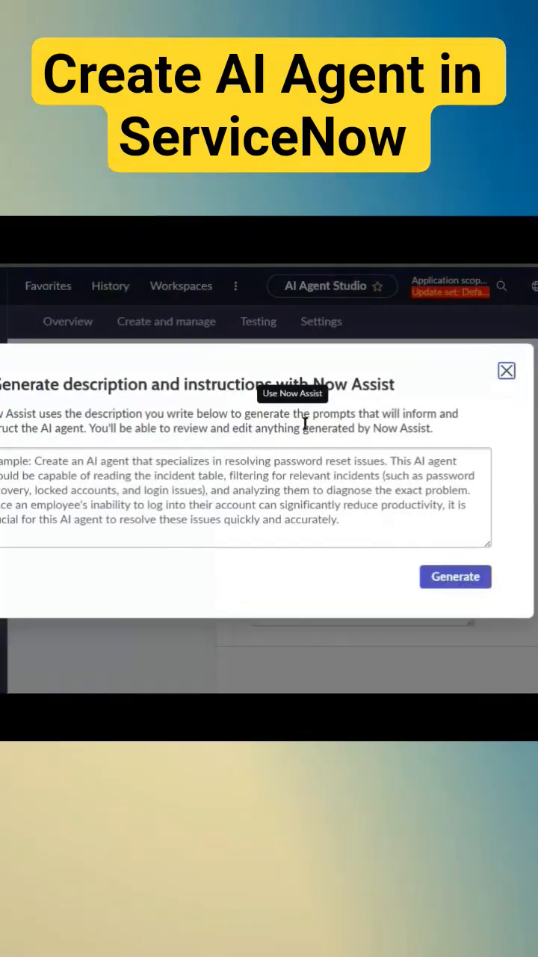
# Enter a weather agent description and let Now Assist generate the description and instructions.
pyautogui.write('This ai ag')
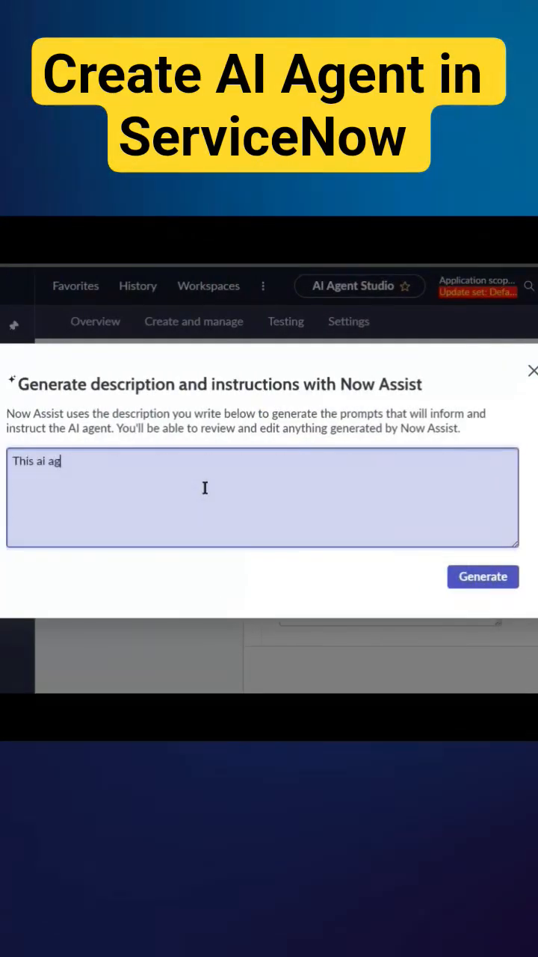
pyautogui.click(483, 577)
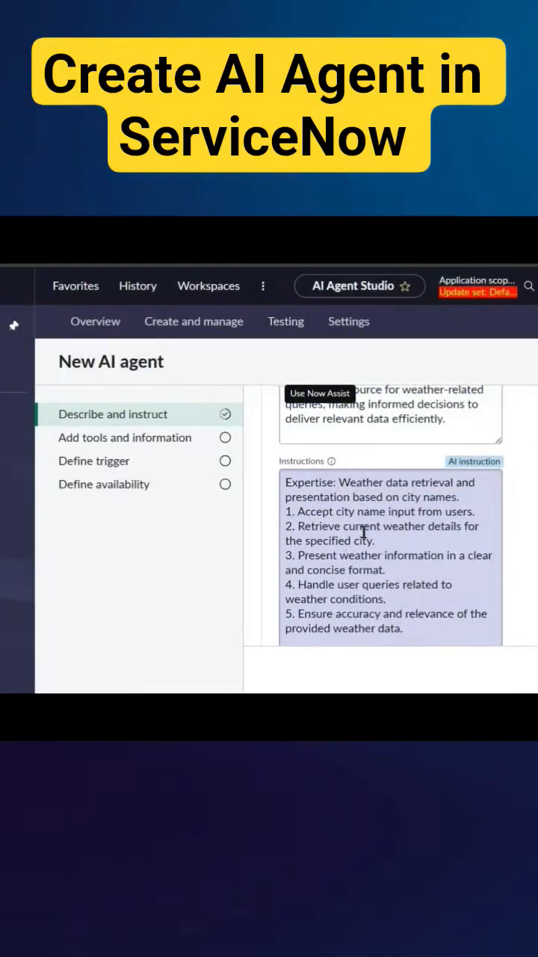
# Save the agent description and list the tool types on the Add tools step.
pyautogui.click(455, 669)
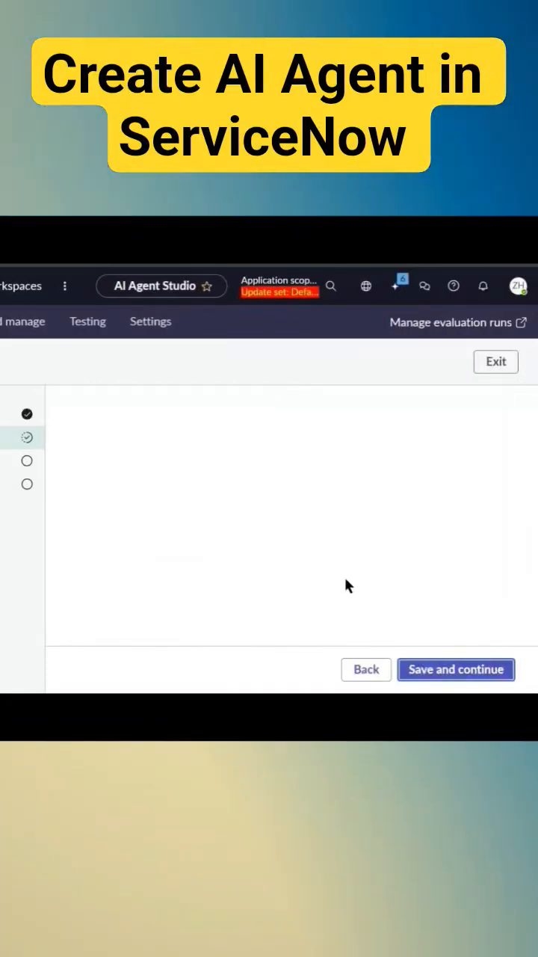
pyautogui.click(455, 670)
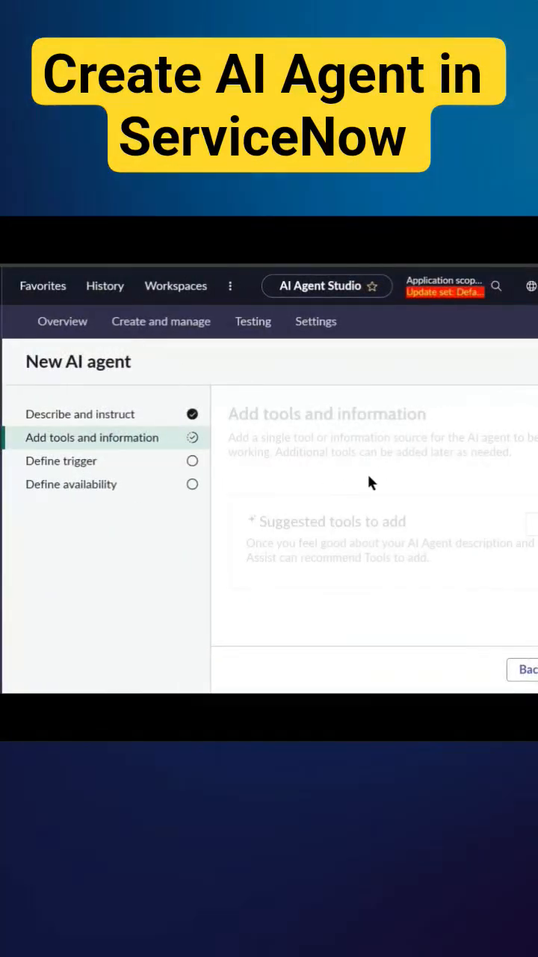
pyautogui.click(463, 427)
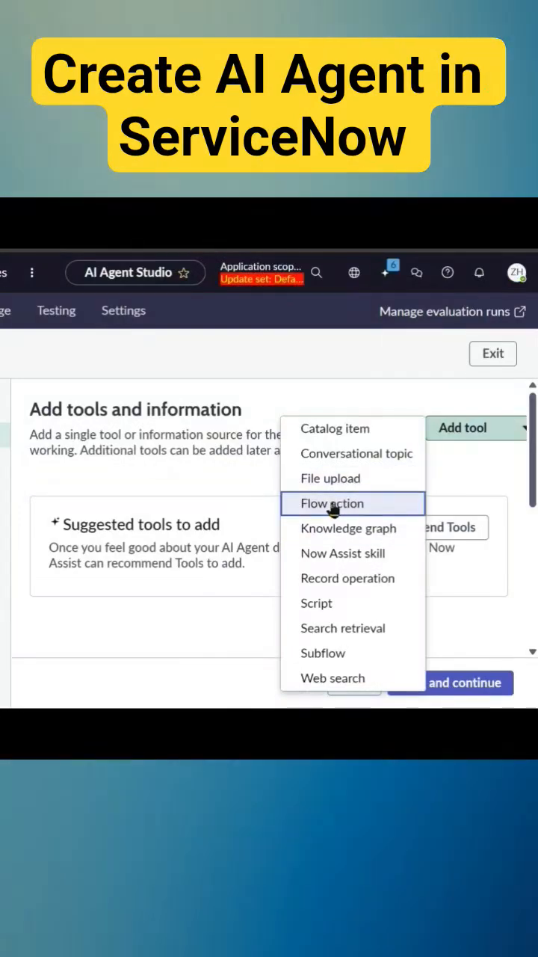
# Add a flow action tool described 'Search weather based on city' using the Search weather action.
pyautogui.click(331, 503)
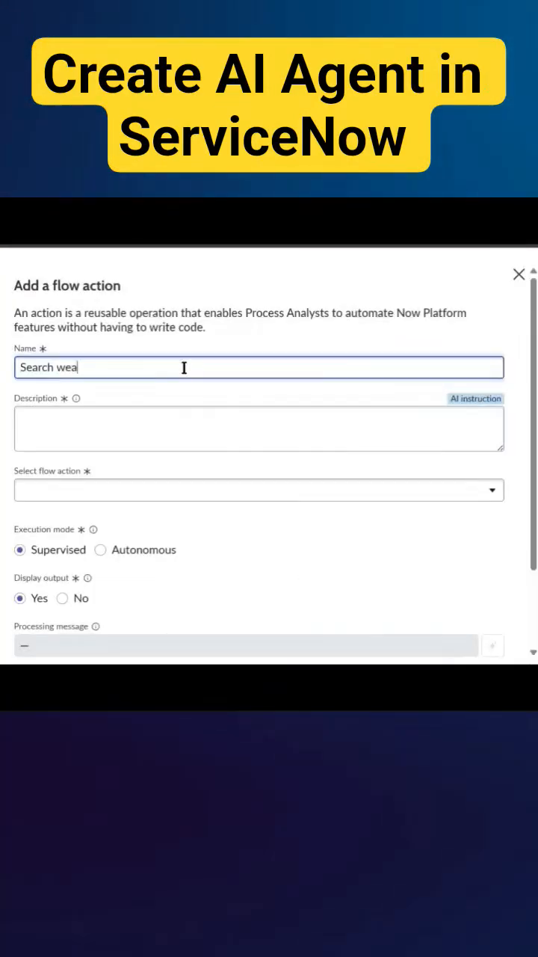
pyautogui.write('Search weather based on city')
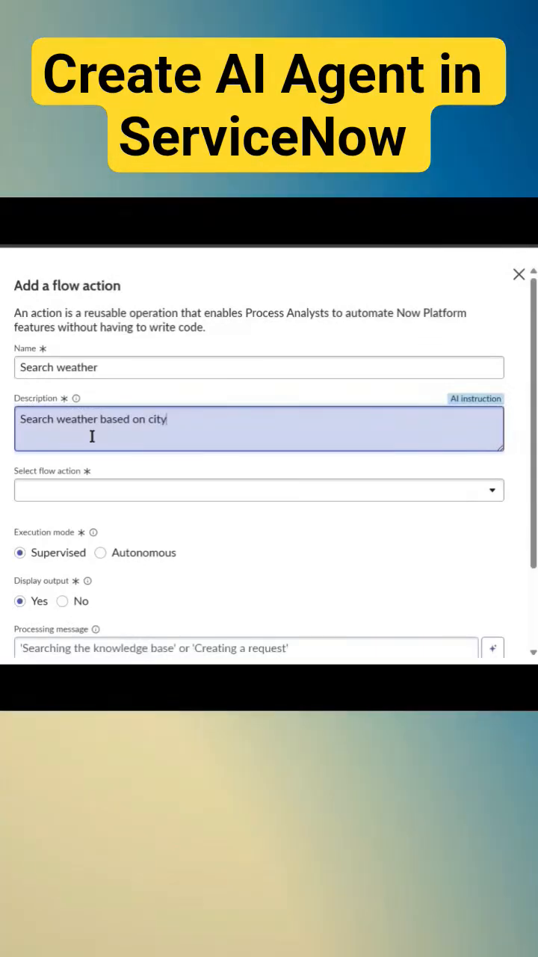
pyautogui.click(258, 491)
pyautogui.write('search we')
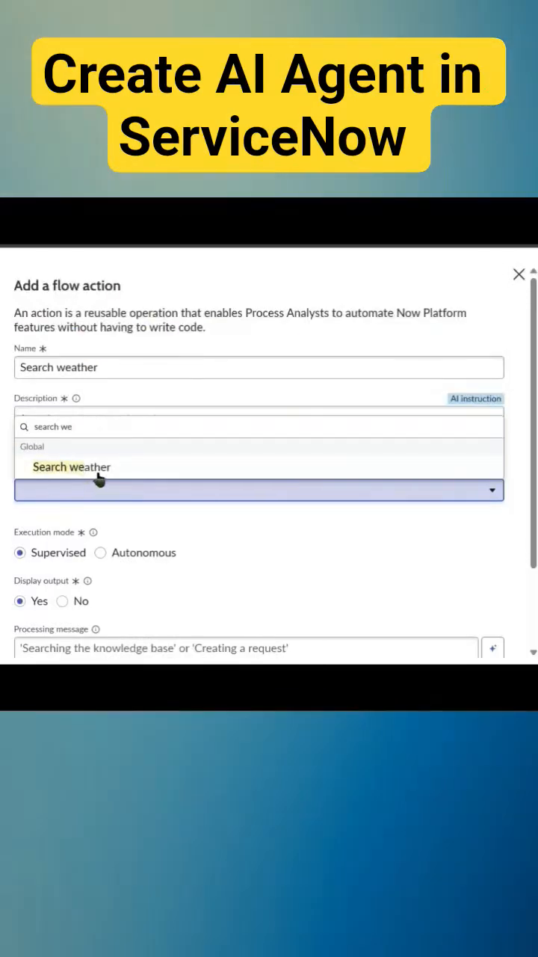
pyautogui.click(71, 467)
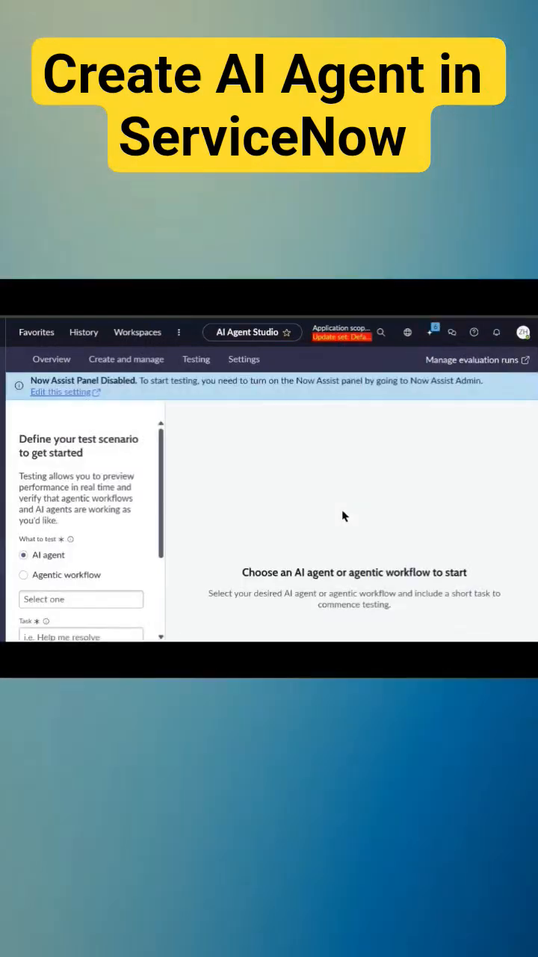
# Test Weather Info Agent with the task 'weather in mumbai' and view its output.
pyautogui.write('w')
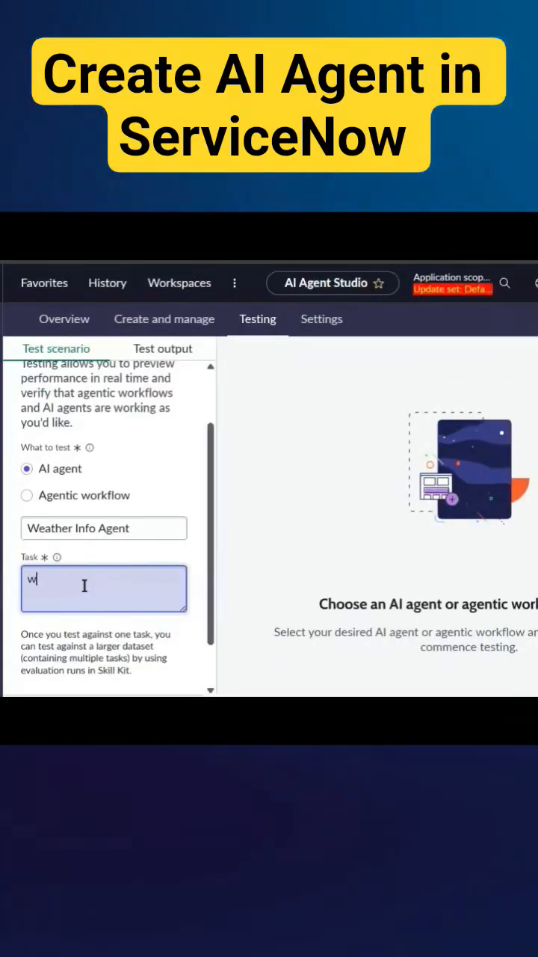
pyautogui.write('weather in mumbai')
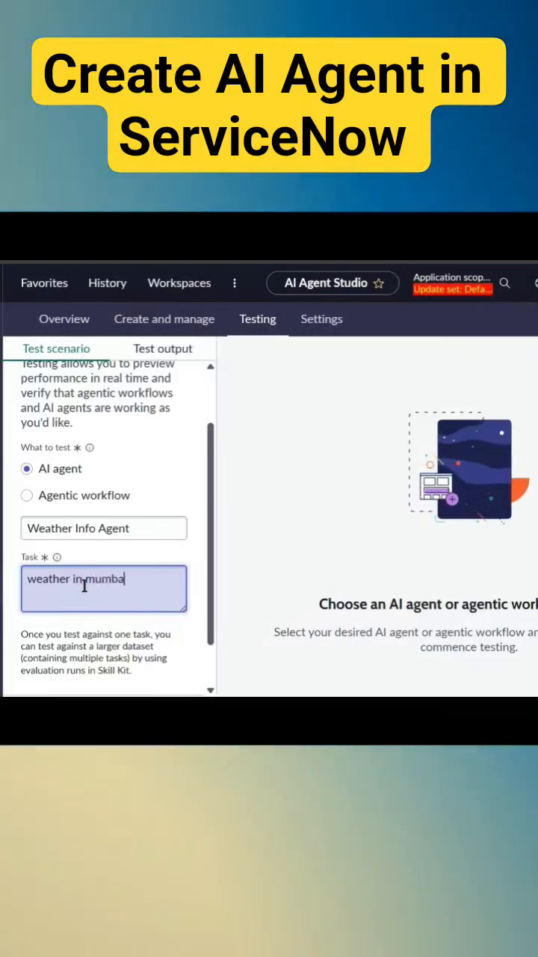
pyautogui.click(164, 668)
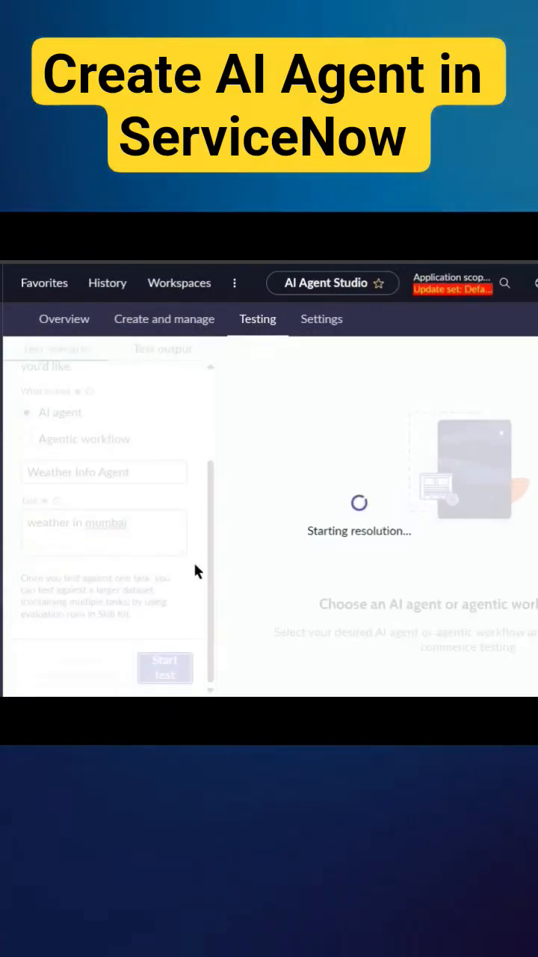
pyautogui.click(165, 668)
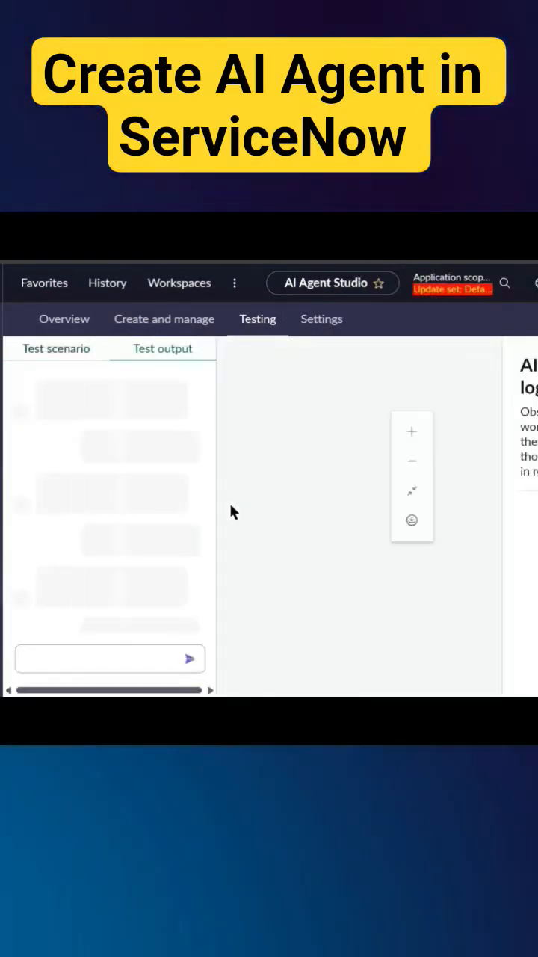